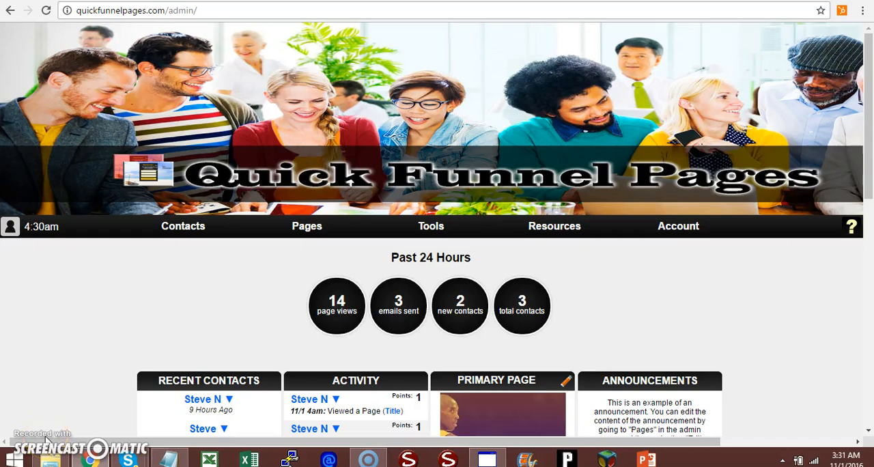
mouse_move(814, 246)
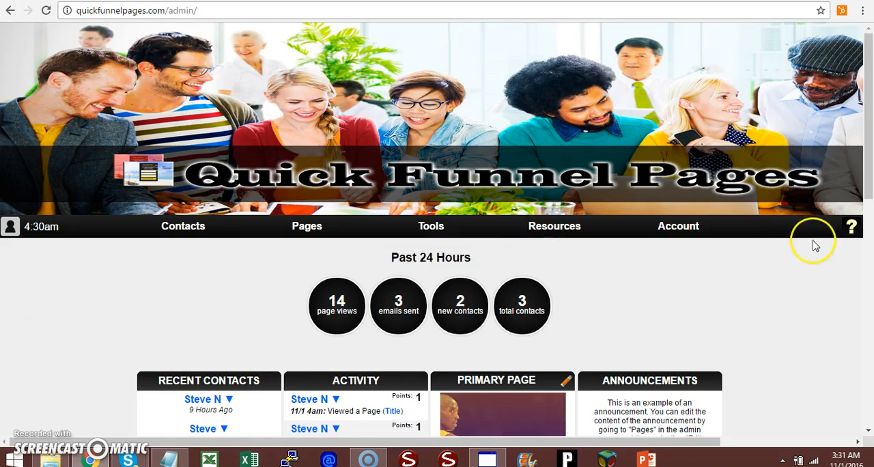
Step: Reach Manage Autoresponse from the Control Panel, showing the one active message
scroll(down, 3)
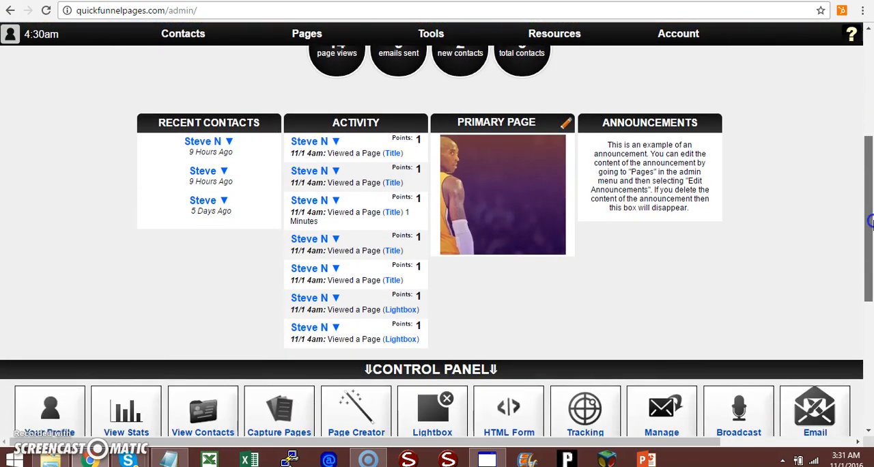
scroll(down, 3)
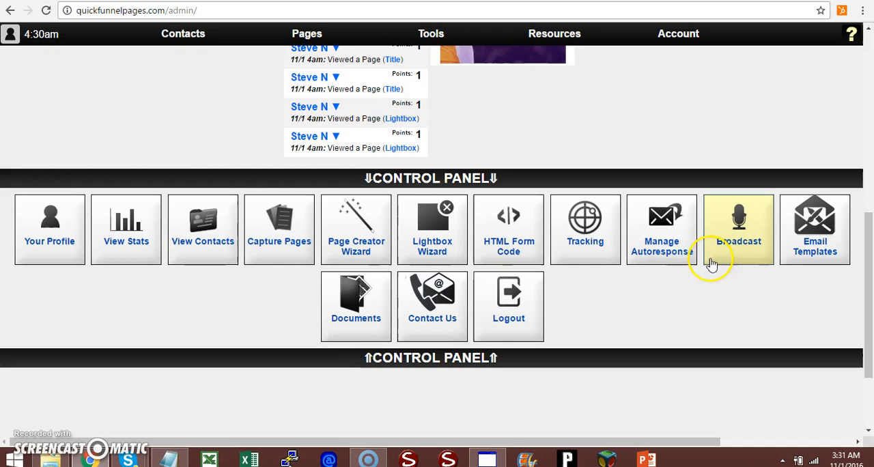
click(661, 229)
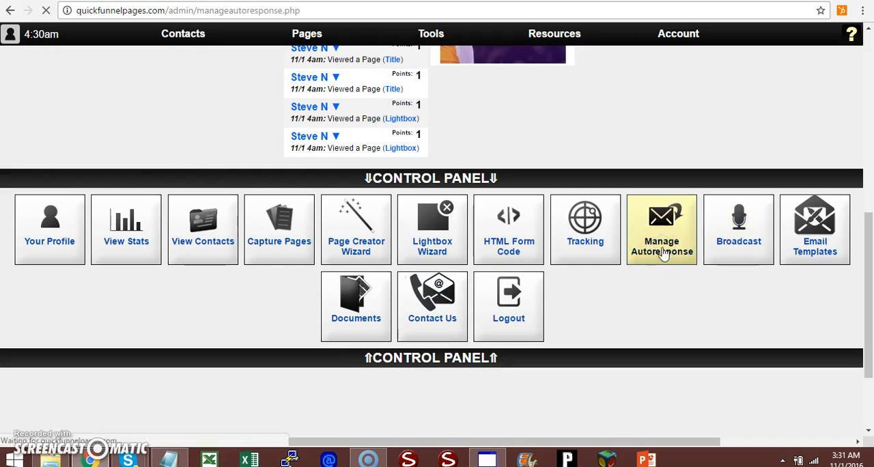
click(661, 229)
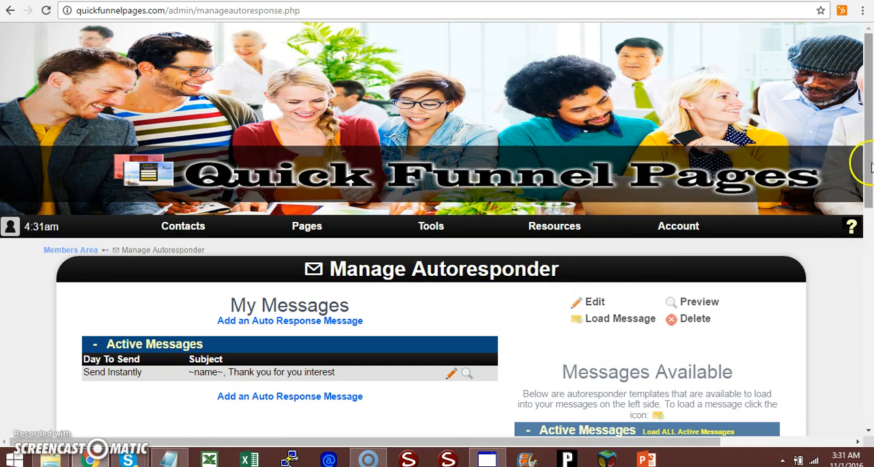
scroll(down, 3)
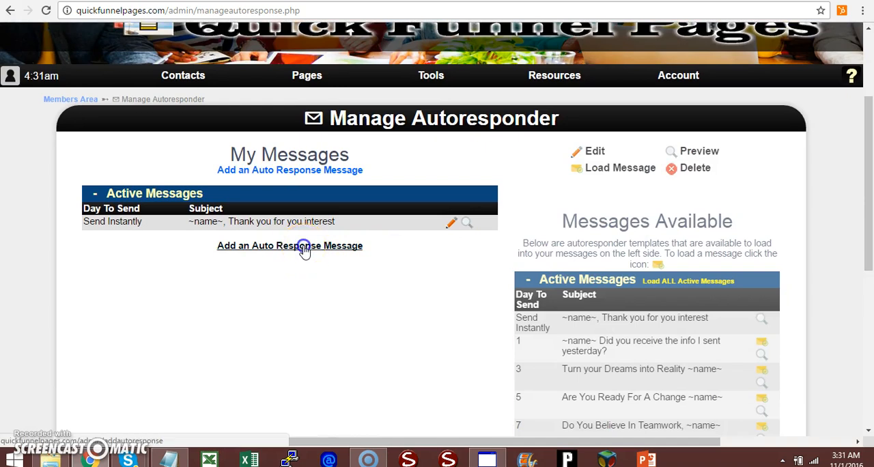
Step: Add an auto response message with subject 'Hello... Do you want a lead generating software'
click(289, 246)
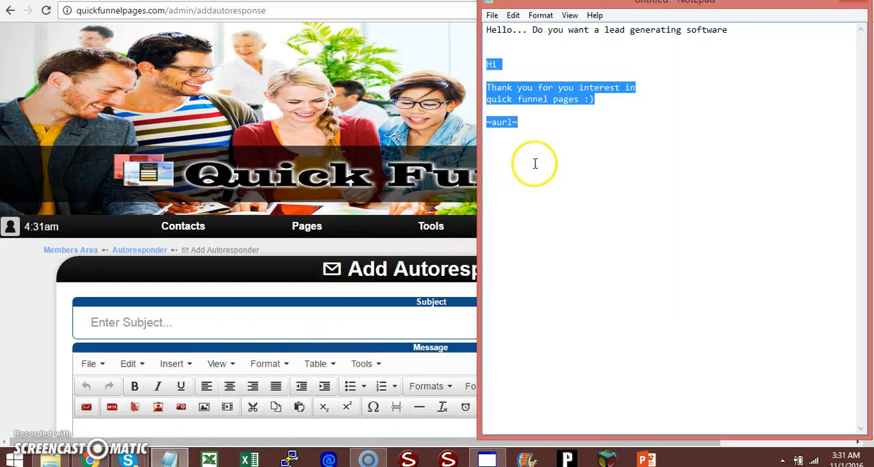
click(731, 34)
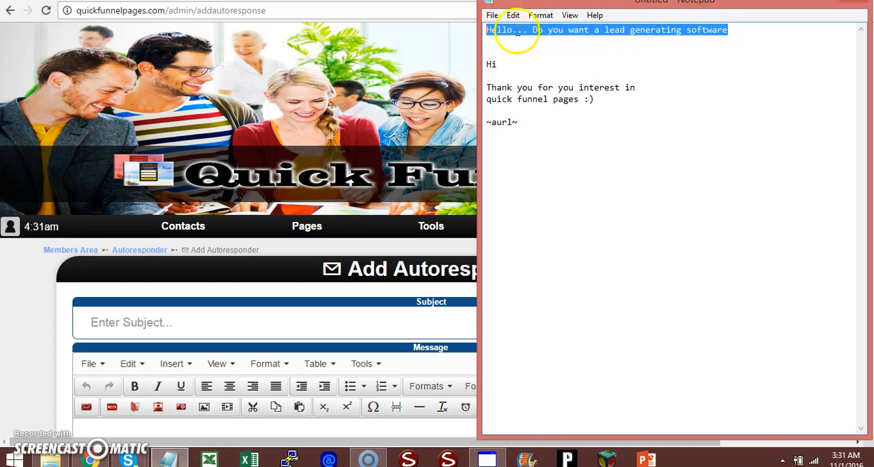
mouse_move(462, 123)
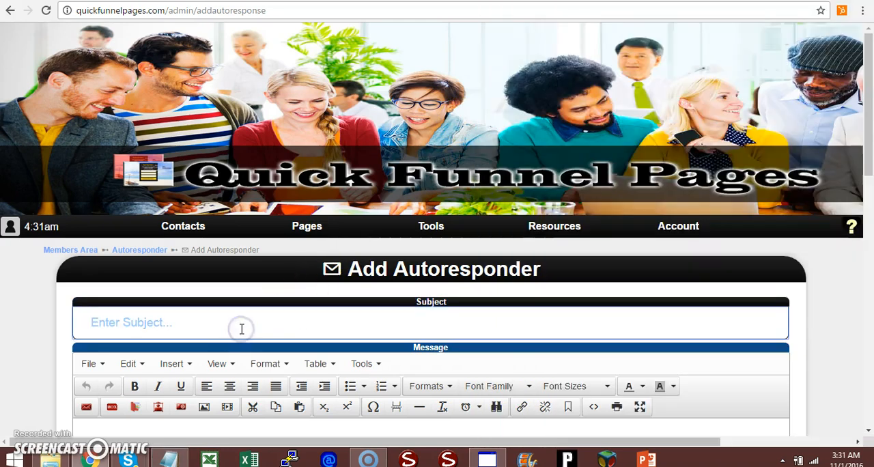
text(Hello... Do you want a lead generating software)
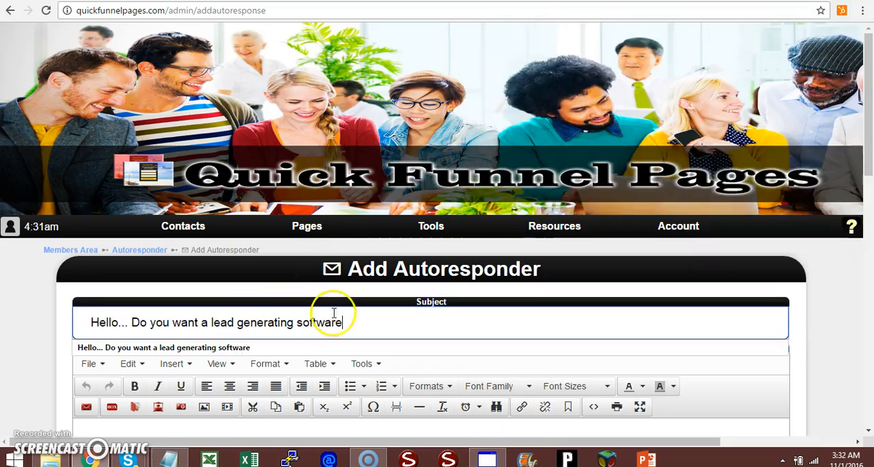
mouse_move(571, 302)
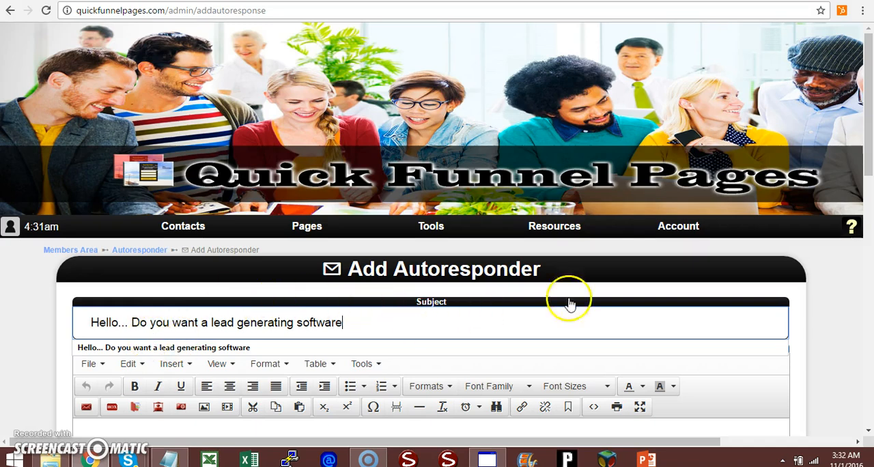
mouse_move(865, 130)
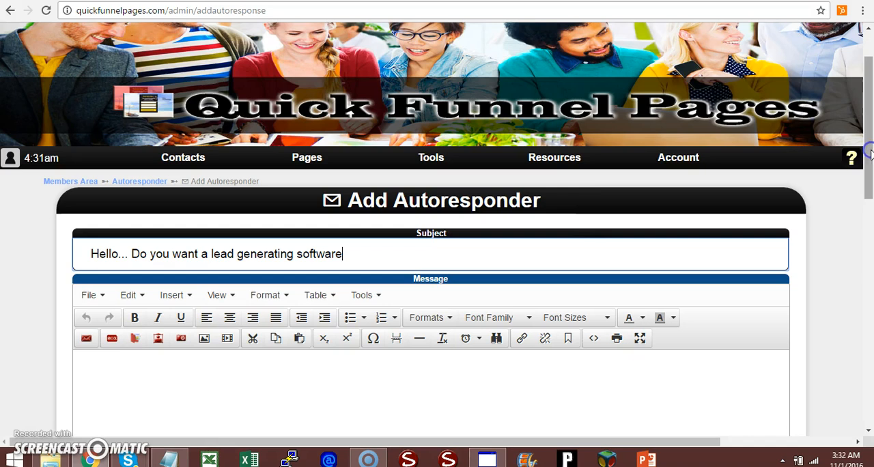
mouse_move(455, 262)
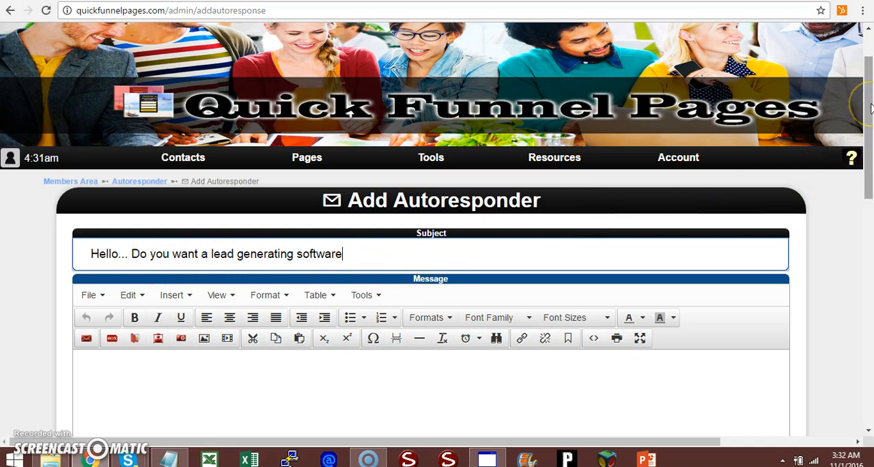
Step: Paste the thank-you body text ending in ~aurl~ from the Notepad draft
scroll(up, 3)
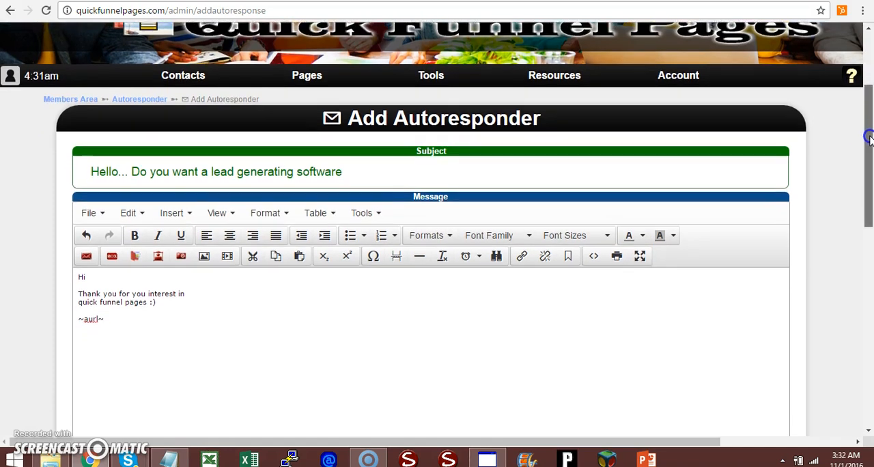
scroll(down, 3)
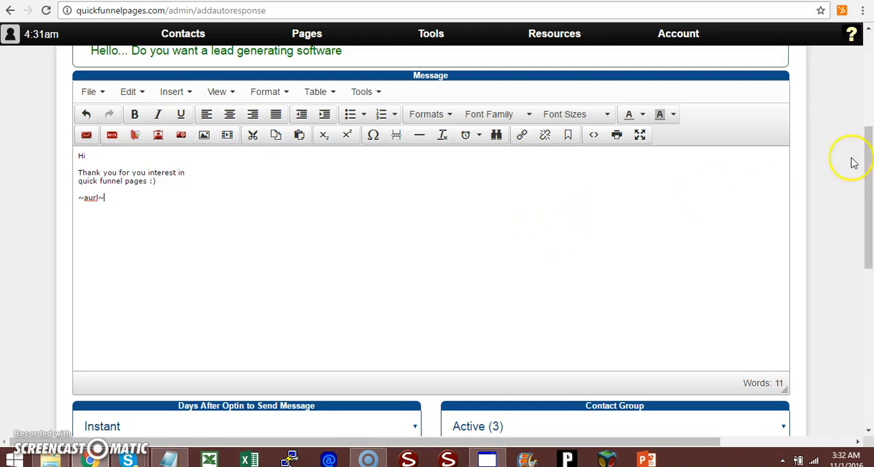
Step: Set Days After Optin to Send Message to 1 Day instead of Instant
scroll(down, 3)
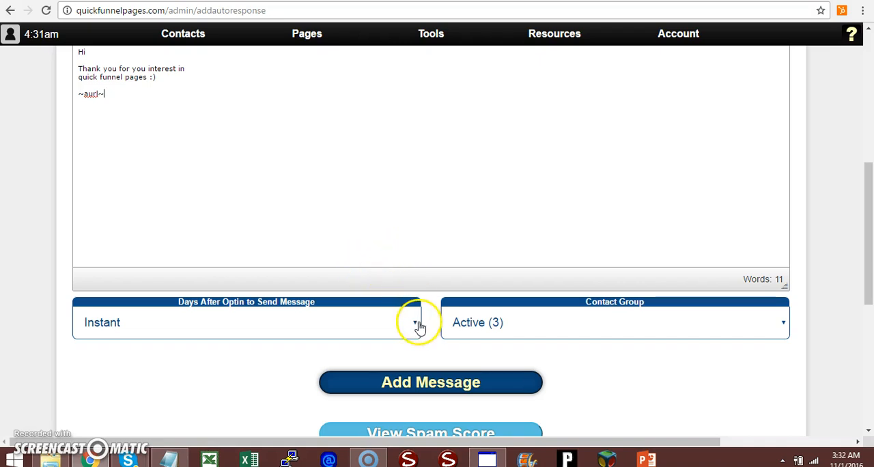
click(415, 322)
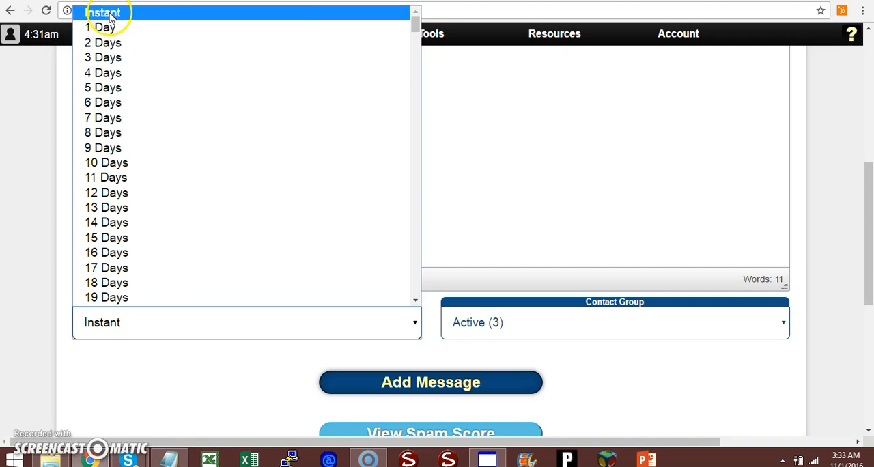
mouse_move(107, 28)
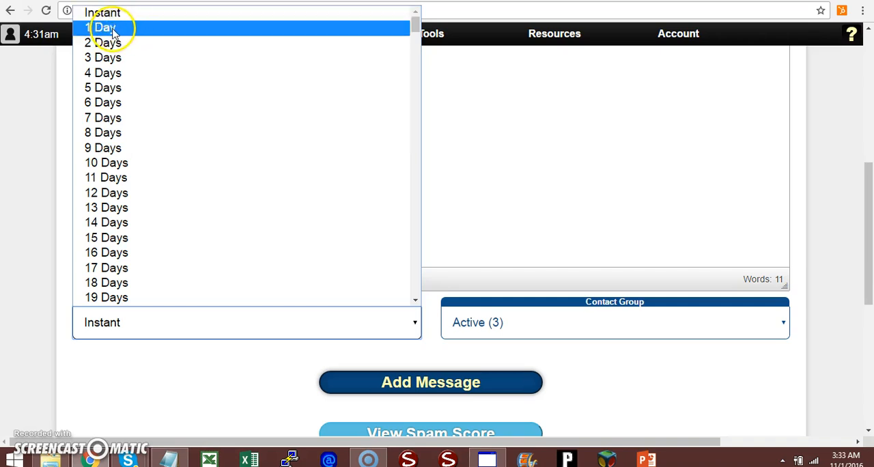
click(104, 27)
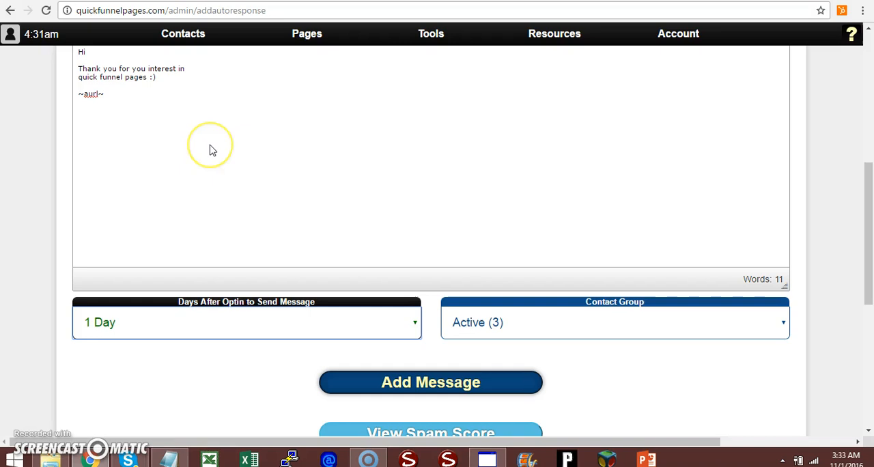
mouse_move(214, 150)
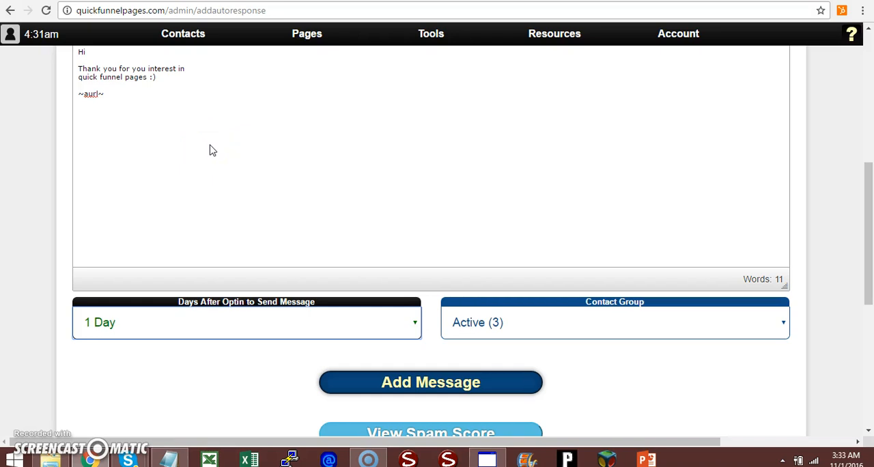
mouse_move(189, 135)
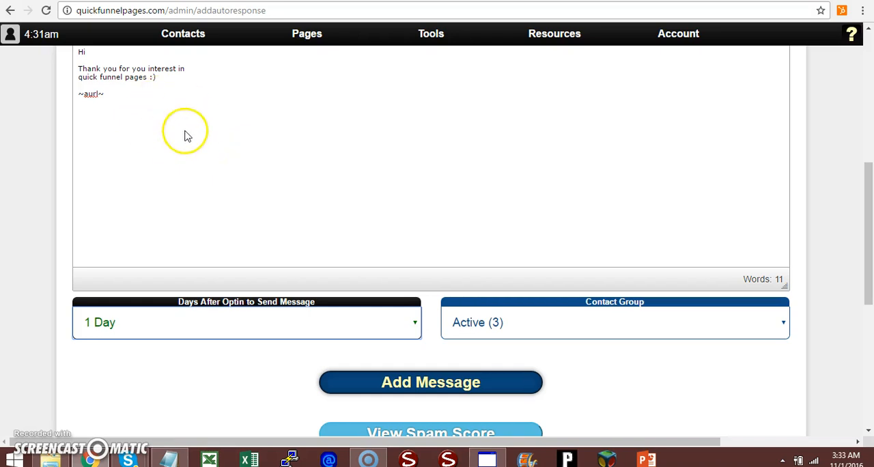
mouse_move(221, 192)
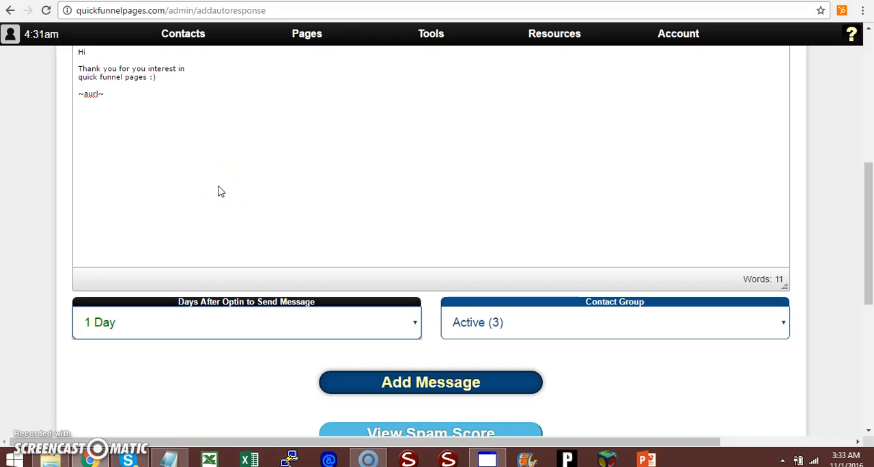
mouse_move(126, 282)
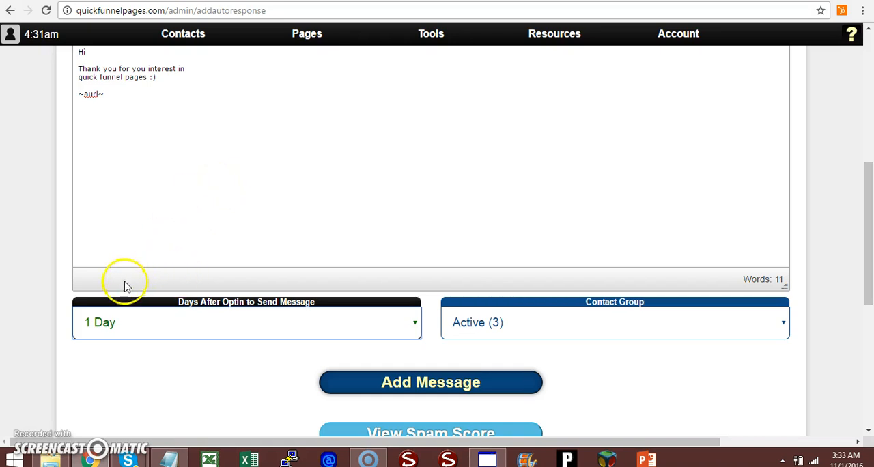
mouse_move(430, 382)
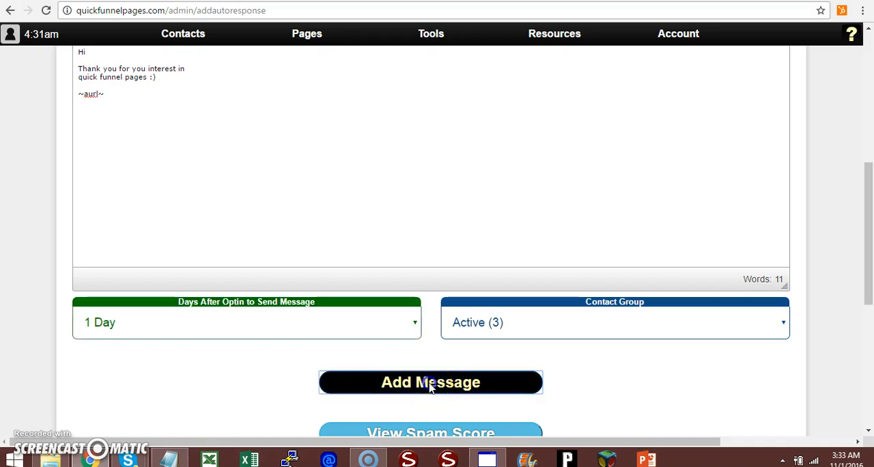
Step: Add the message so the list shows a second day-1 entry beside the instant one
click(431, 383)
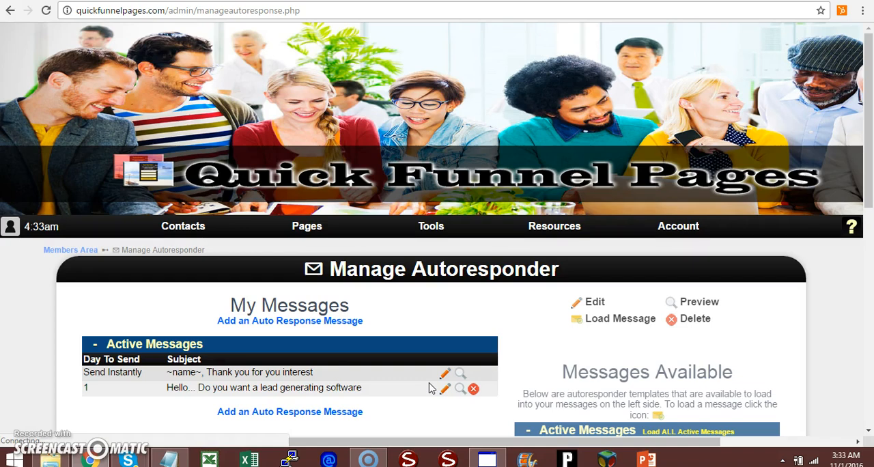
click(239, 388)
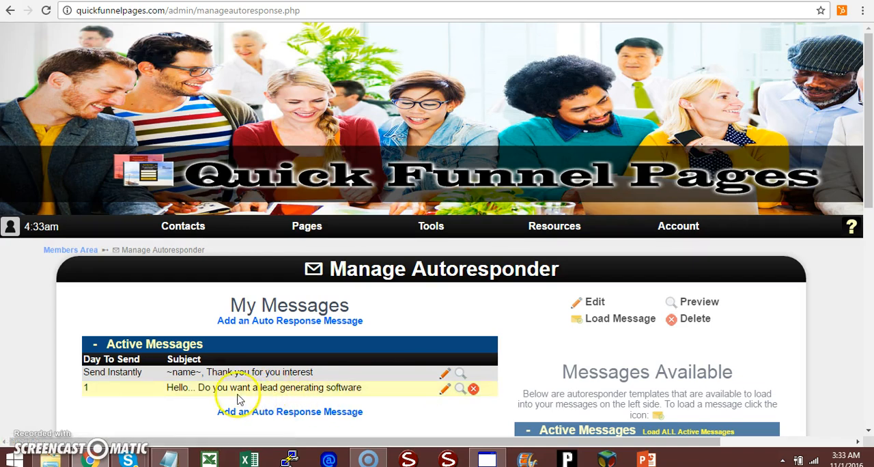
mouse_move(188, 401)
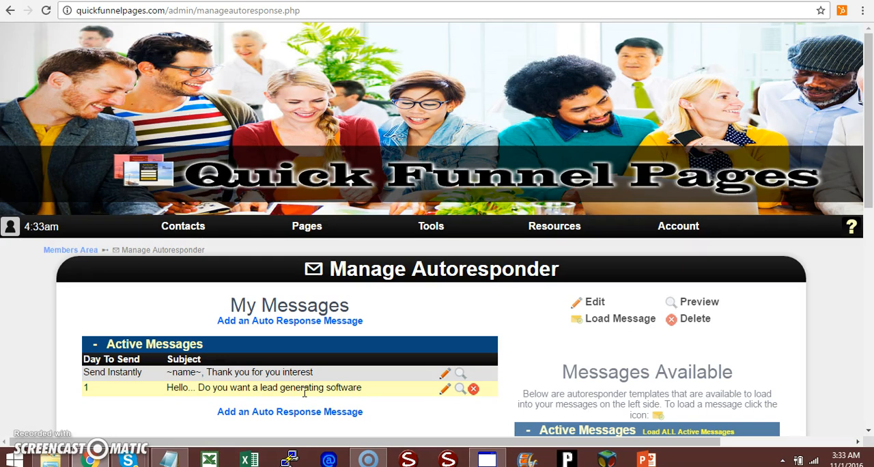
mouse_move(347, 344)
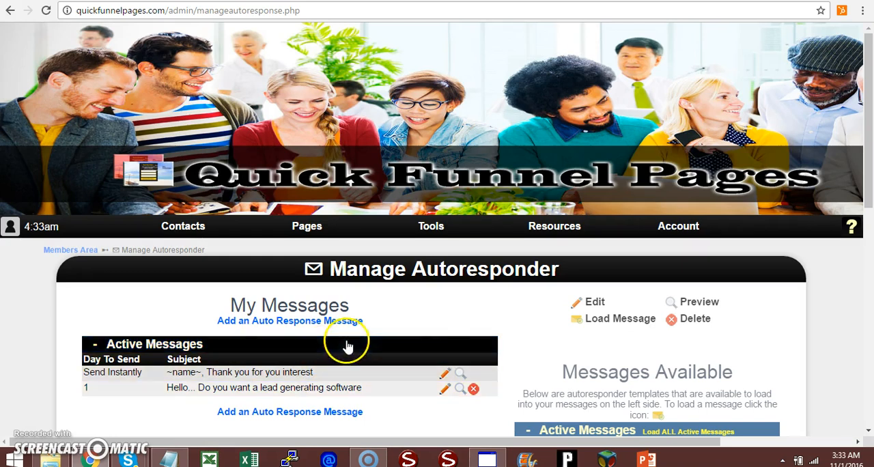